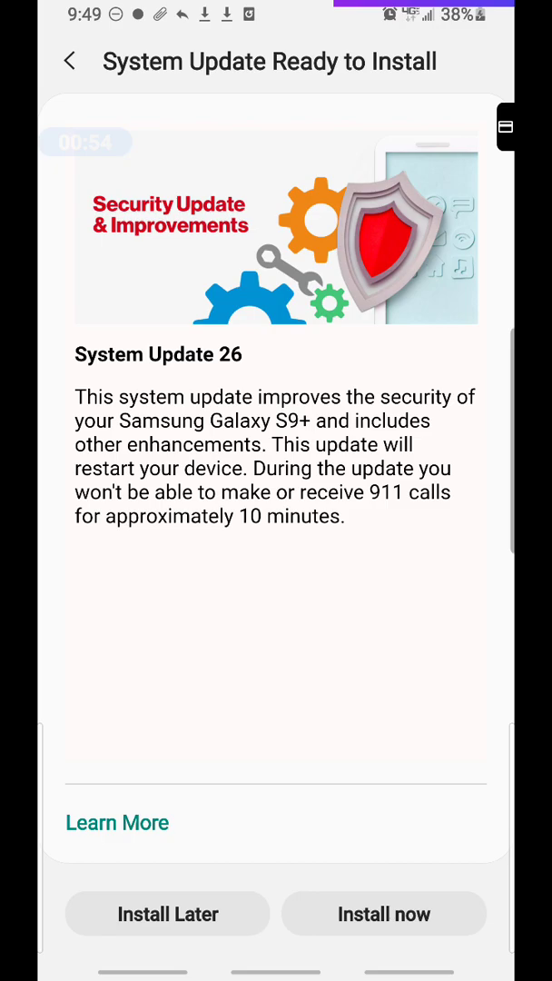
Tap Install Later on System Update 26 to bring up the 5:00 PM scheduling prompt
click(167, 913)
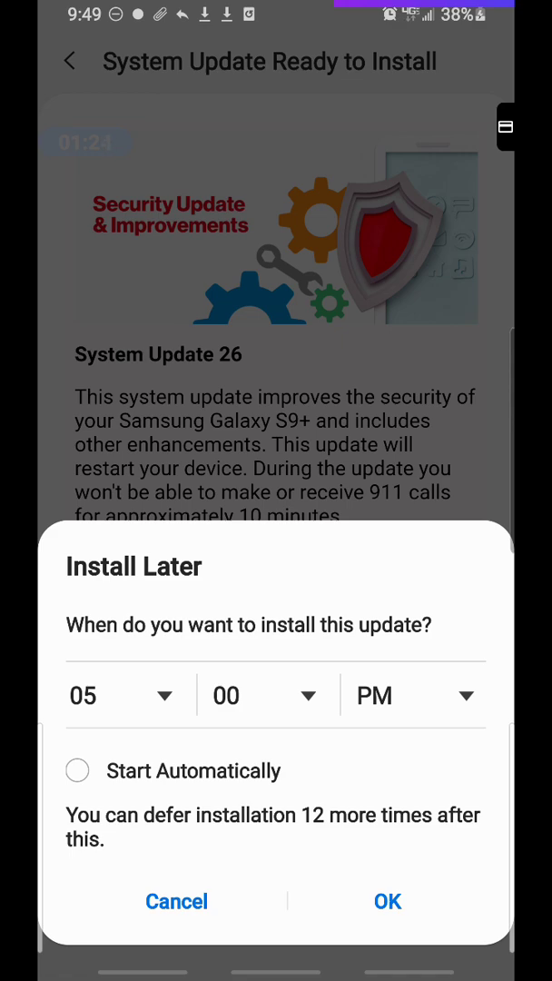
Dismiss the Install Later dialog to return to the System Update 26 details
click(177, 901)
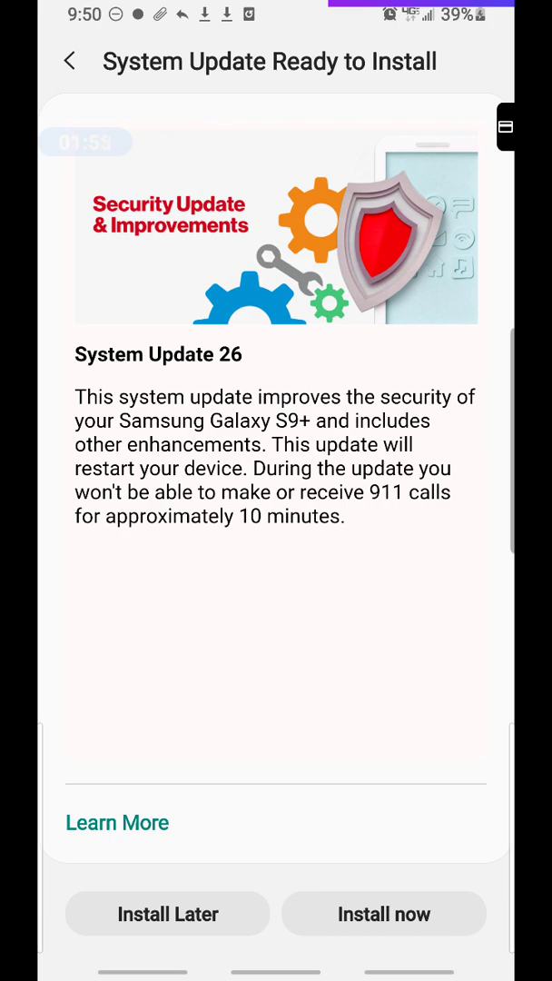
Go back to the main Settings list and scroll down to the lower categories
click(167, 913)
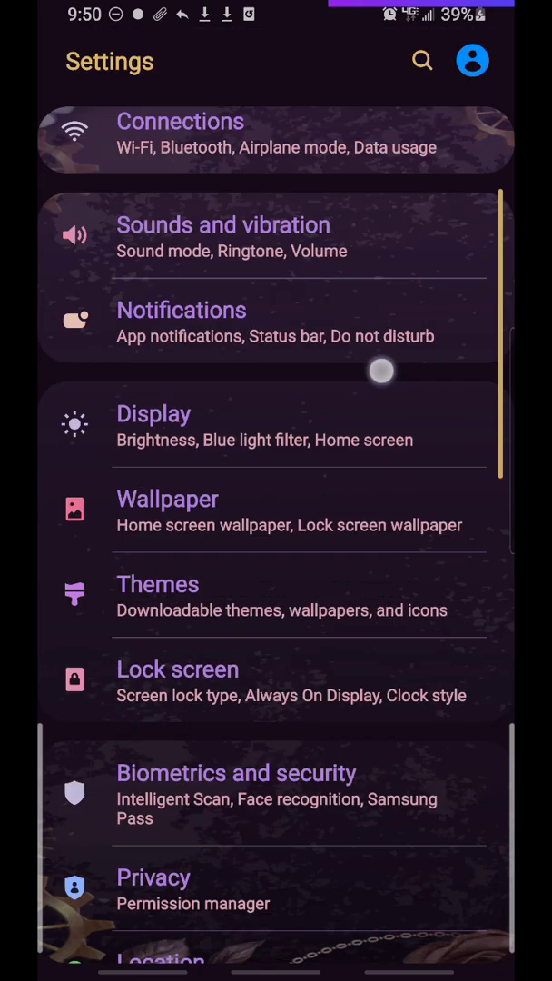
scroll(down, 3)
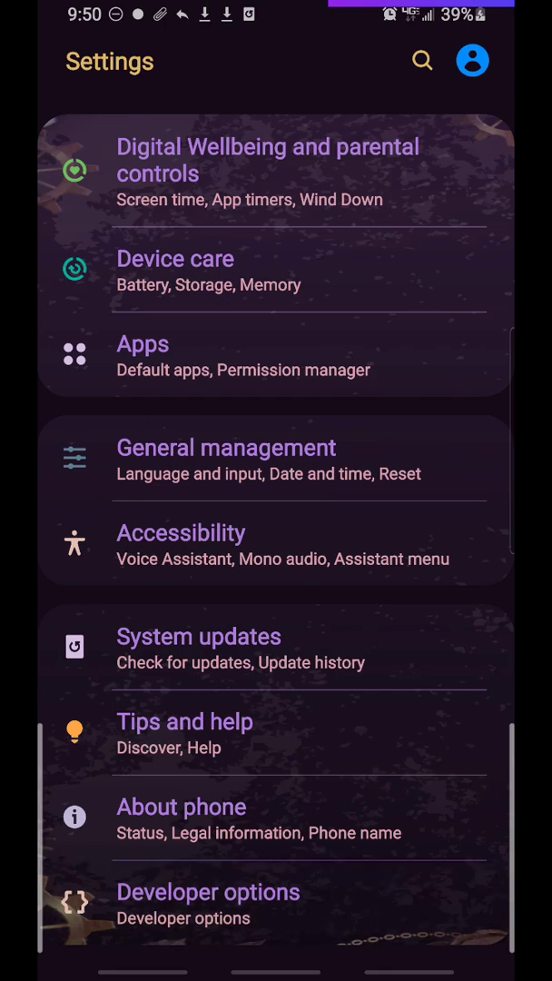
Open Developer options and scroll down to the Auto update system toggle
click(208, 892)
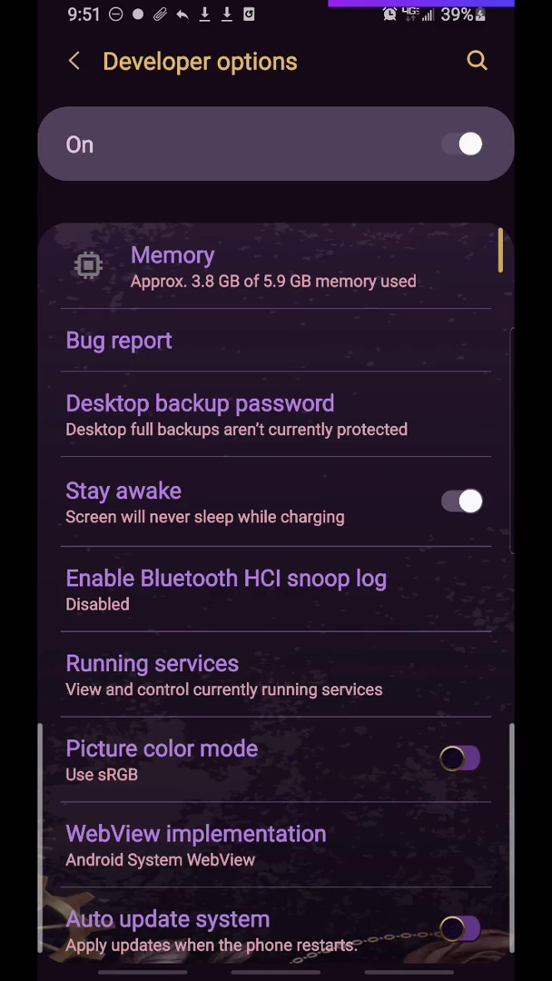
scroll(down, 3)
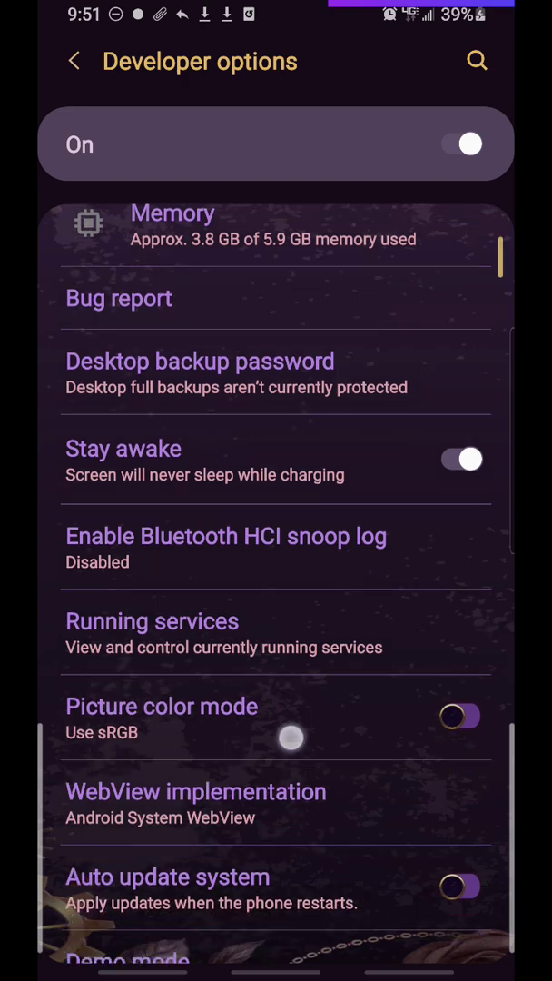
scroll(down, 3)
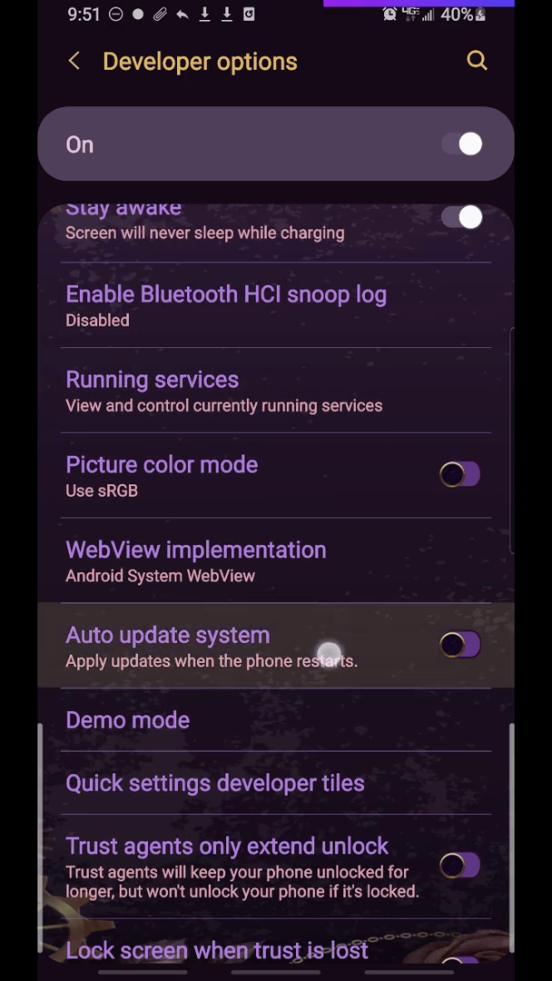
Turn on Auto update system and go back to the main Settings list
click(463, 645)
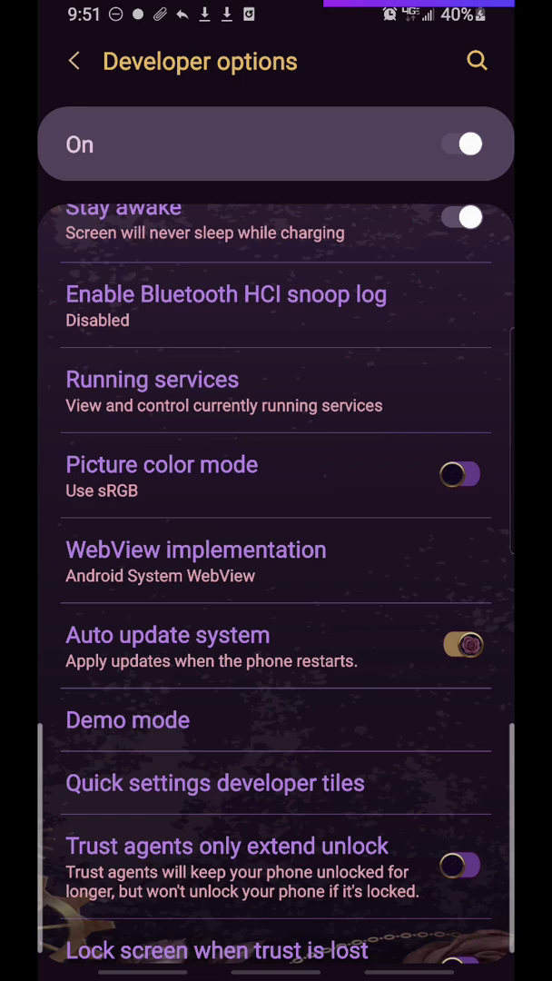
click(463, 644)
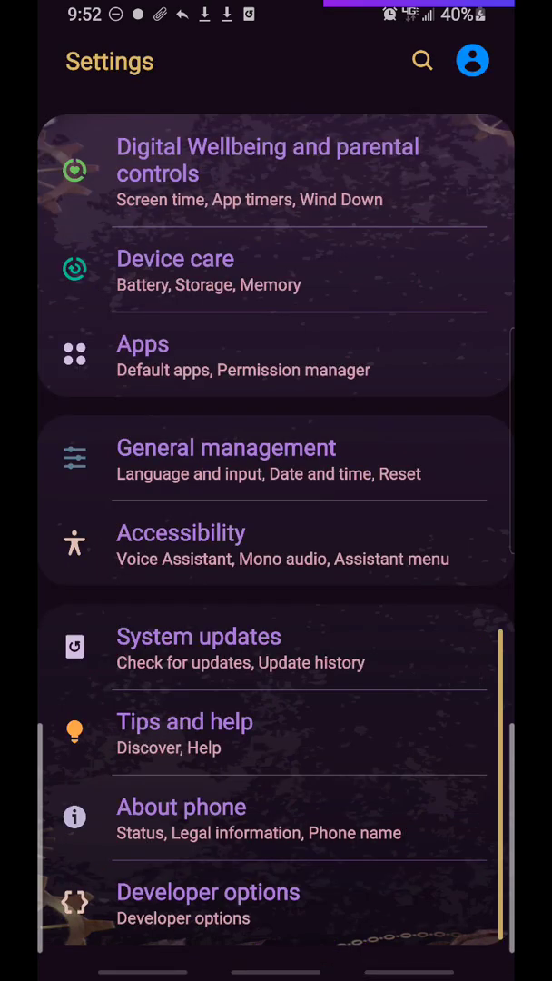
Open System updates to show the pending System Update 26 install screen
click(198, 635)
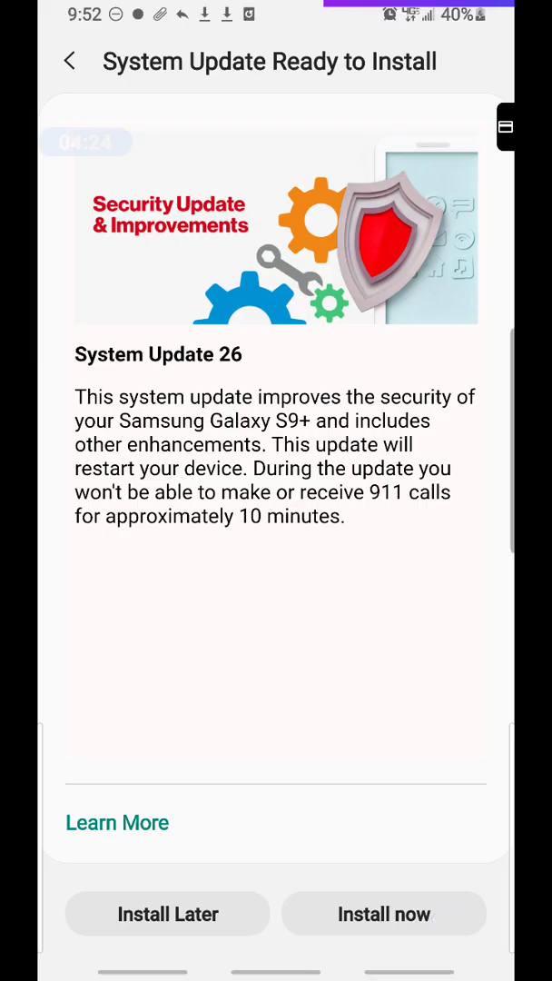
Pull down the notification shade showing Do not disturb and download notifications
scroll(down, 3)
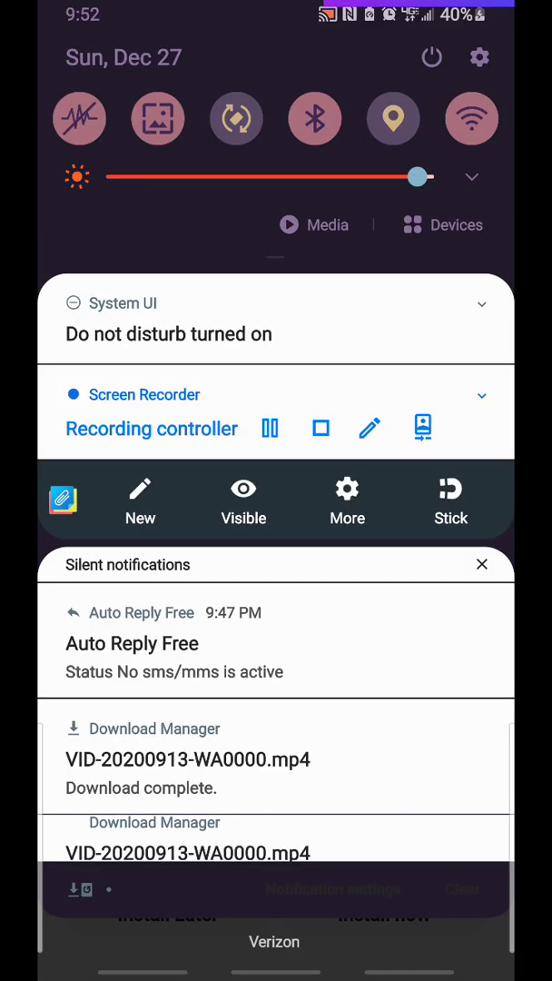
click(292, 50)
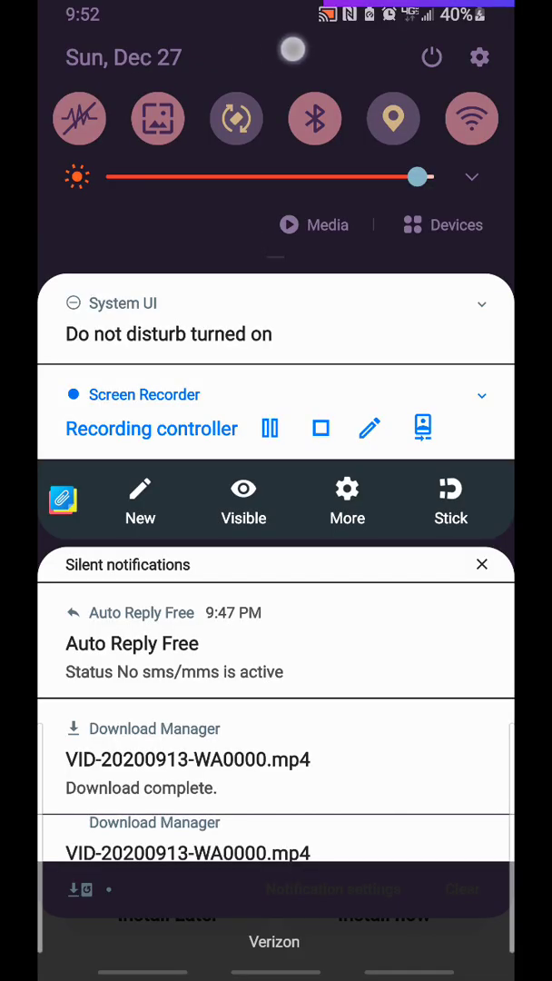